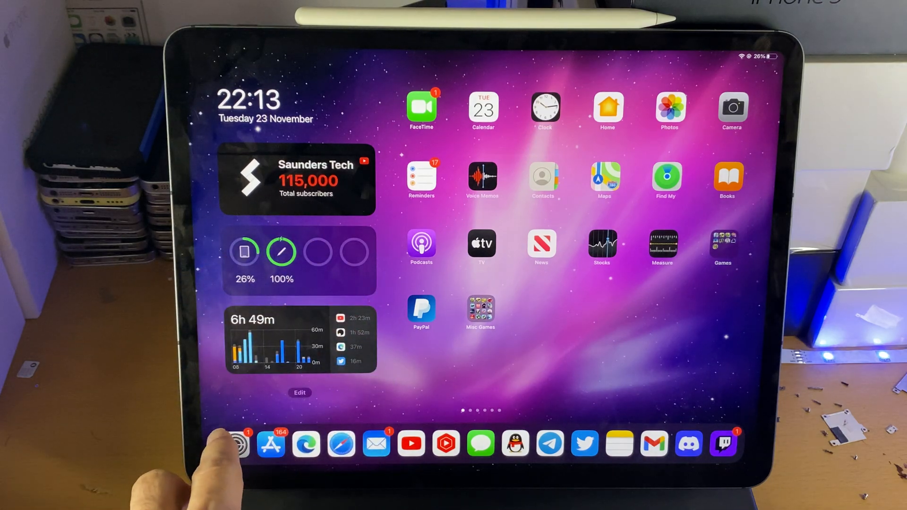
# Open iPadOS Settings to reach the Control Centre page with Screen Recording included.
pyautogui.click(234, 443)
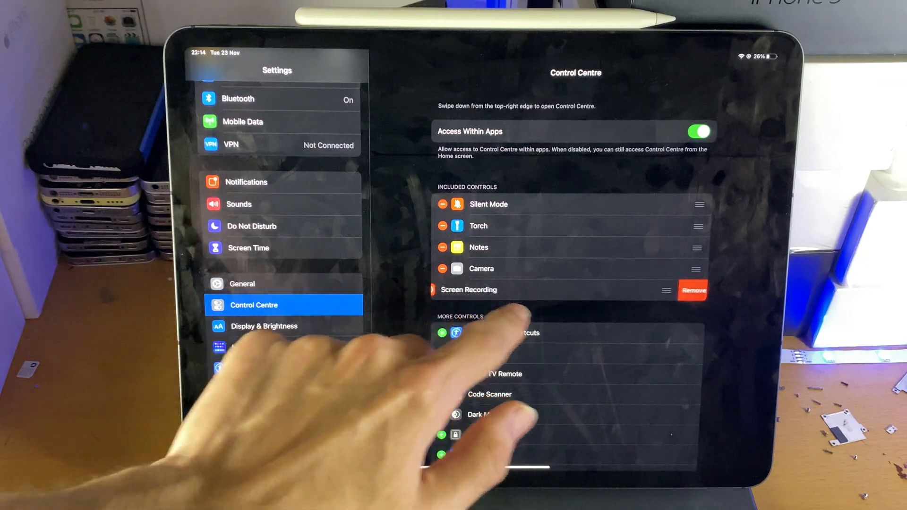
# Remove Screen Recording from the included Control Centre controls and scroll the More Controls list.
pyautogui.click(691, 290)
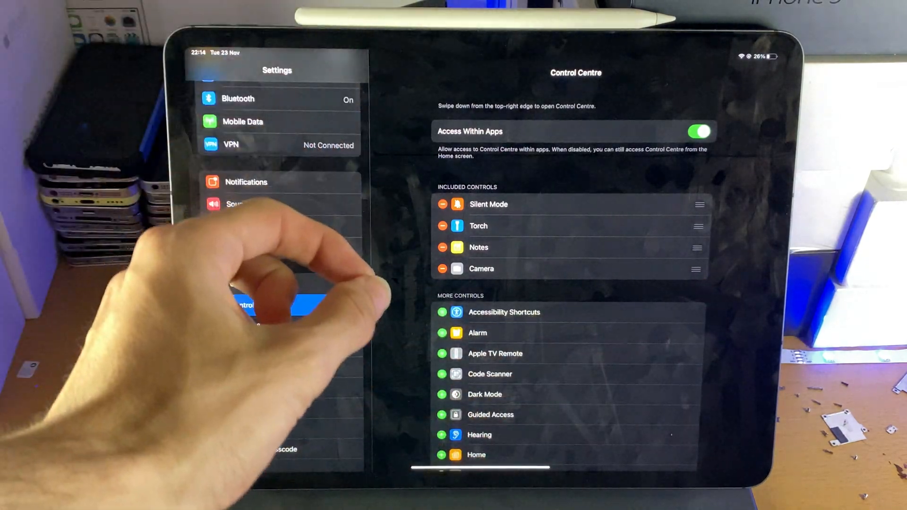
pyautogui.scroll(-3)
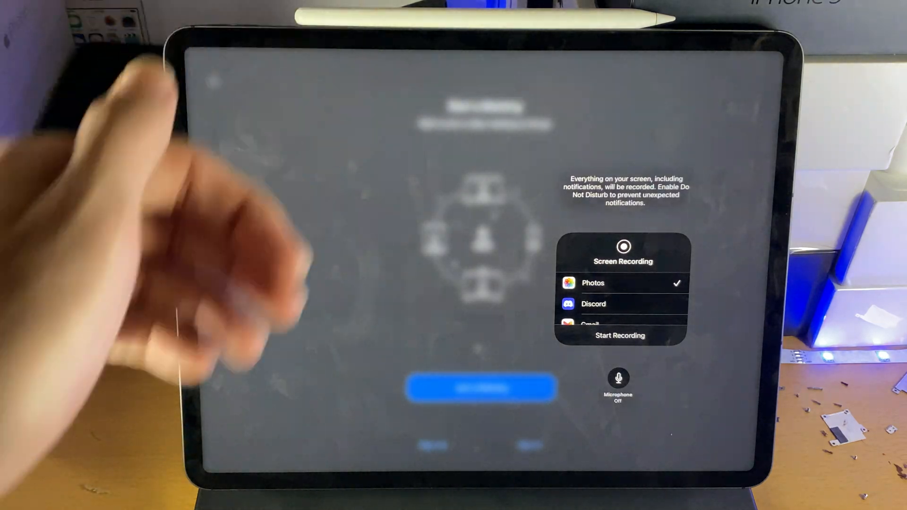
pyautogui.moveTo(173, 232)
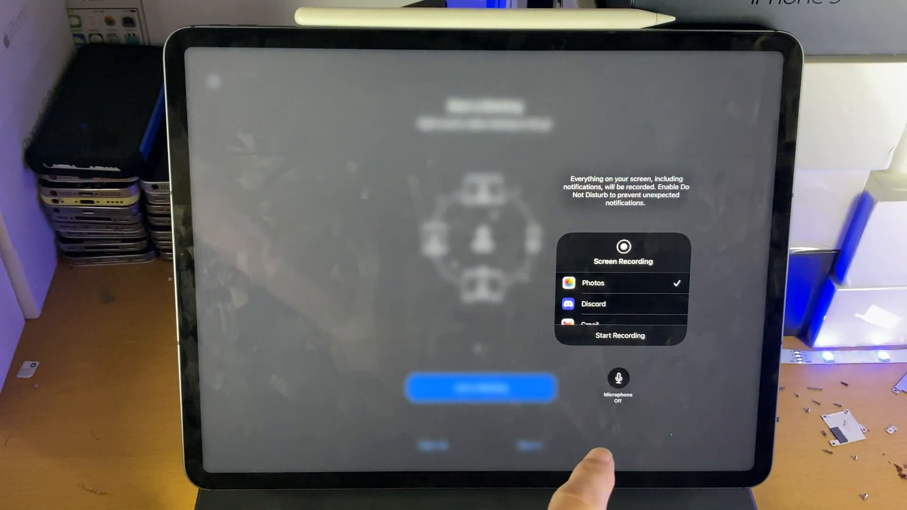
# Turn on microphone audio and start the screen recording over Zoom.
pyautogui.click(618, 378)
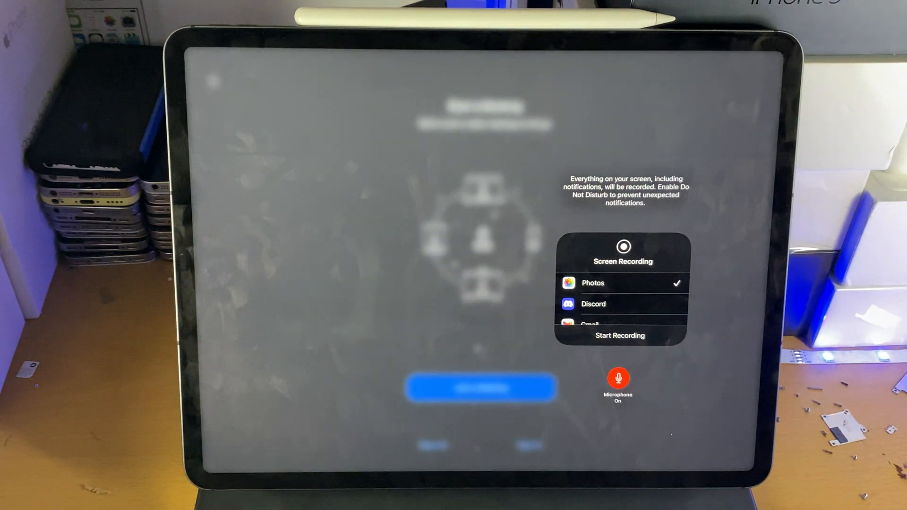
pyautogui.click(619, 336)
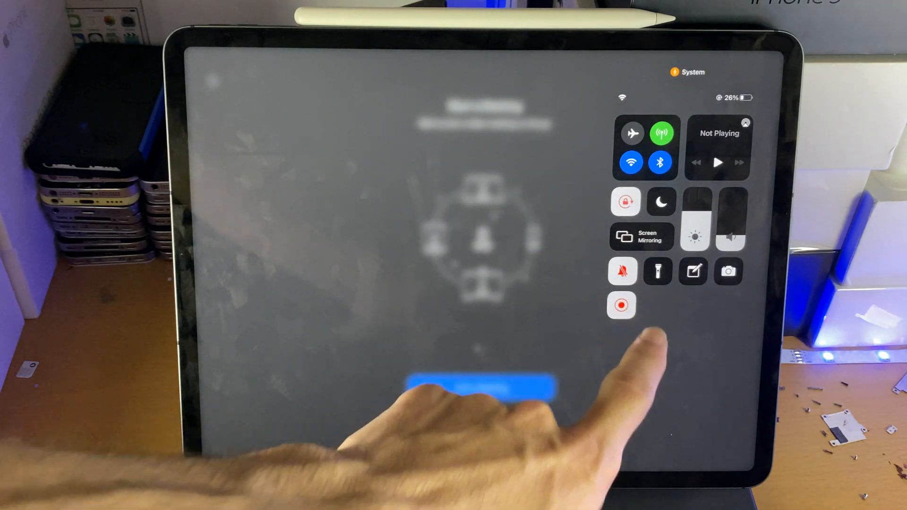
# Stop the Zoom screen recording from Control Centre so the video saves to Photos.
pyautogui.click(622, 306)
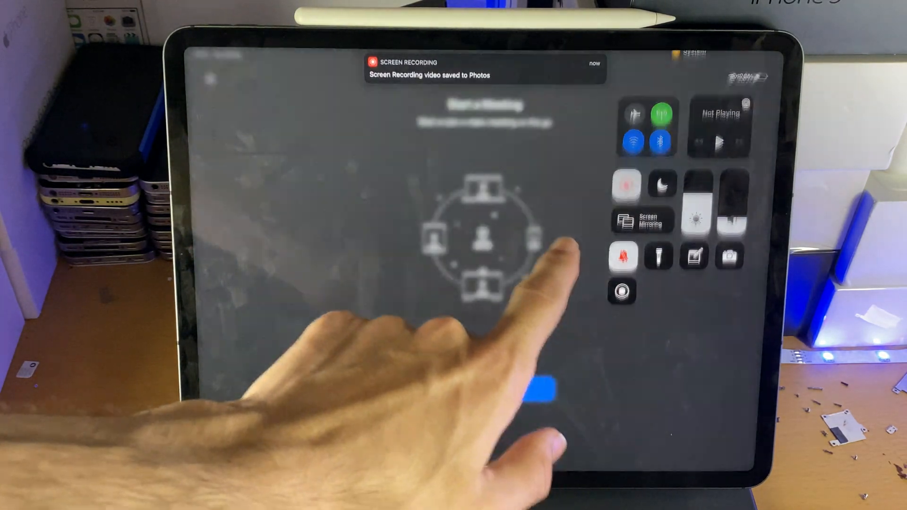